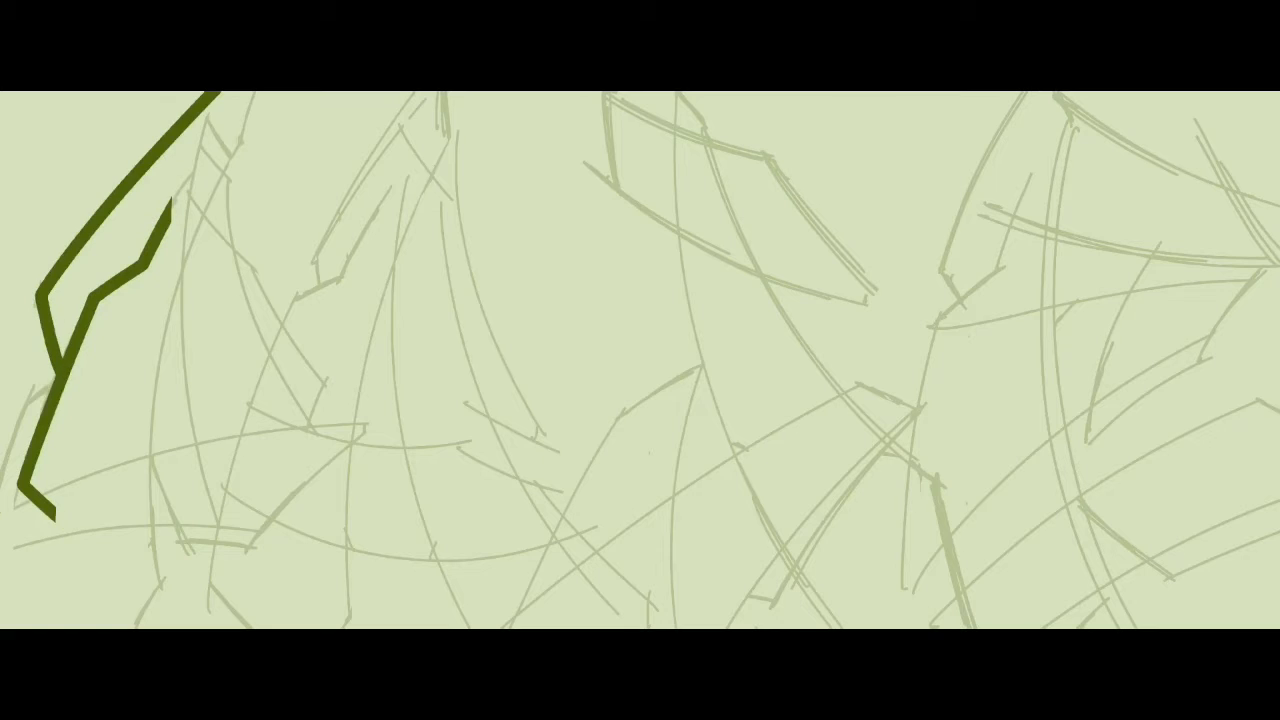
# Draw a dark green zigzag brush stroke over the pale sketch lines in the lower left
pyautogui.moveTo(110, 480); pyautogui.dragTo(360, 420)
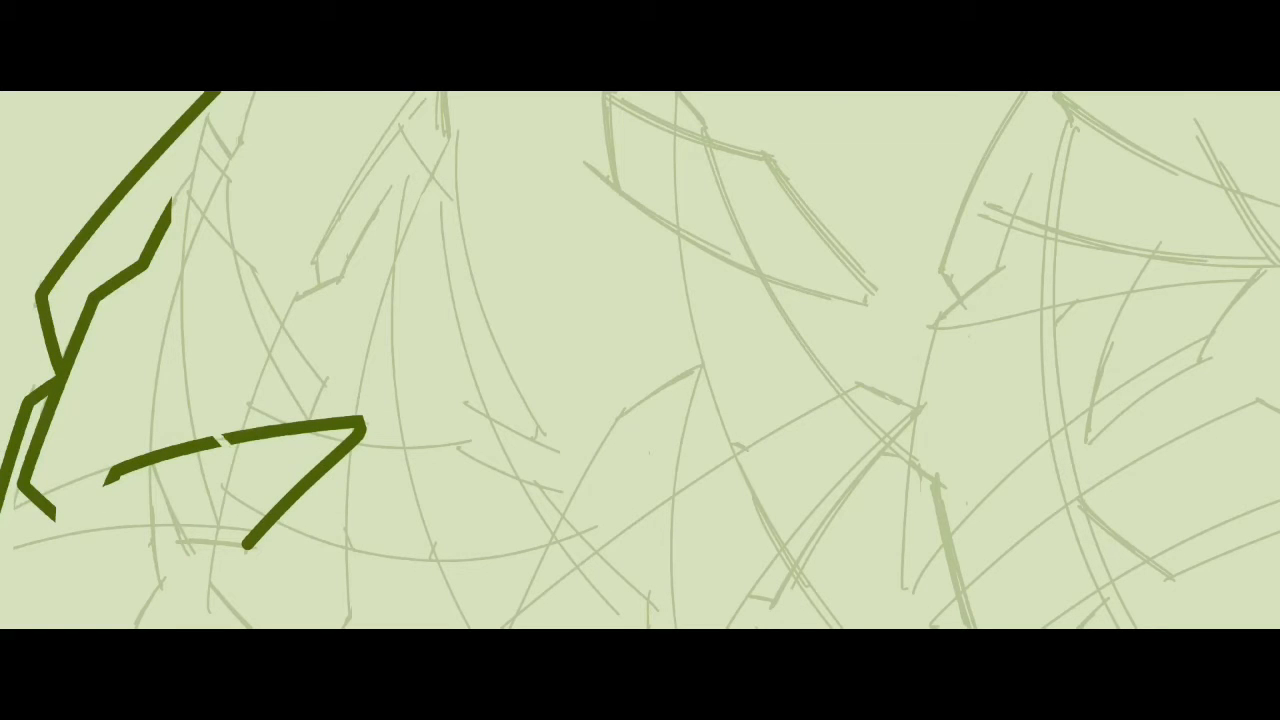